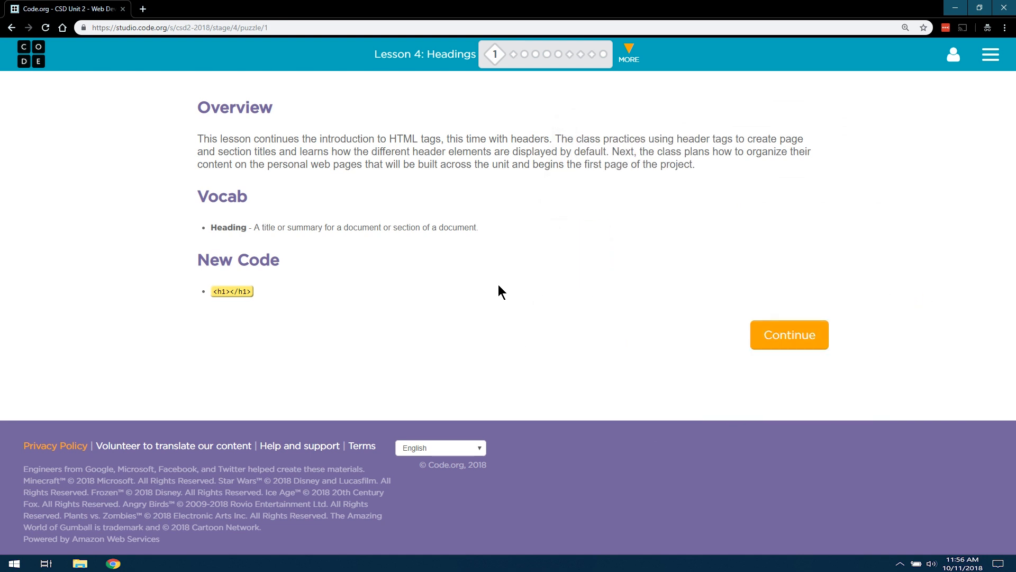
{"action": "mouse_move", "coordinate": [453, 121]}
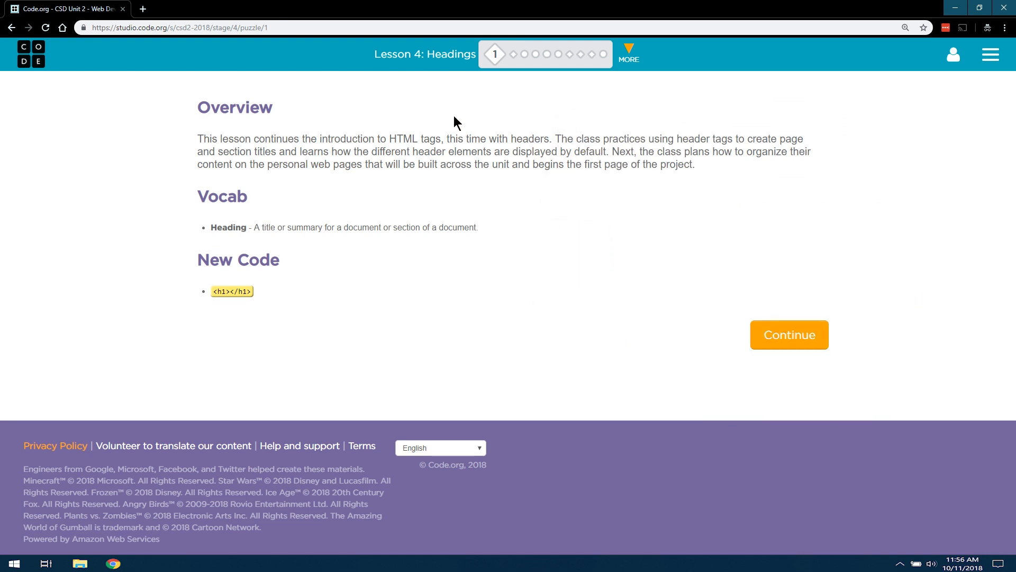
{"action": "mouse_move", "coordinate": [495, 54]}
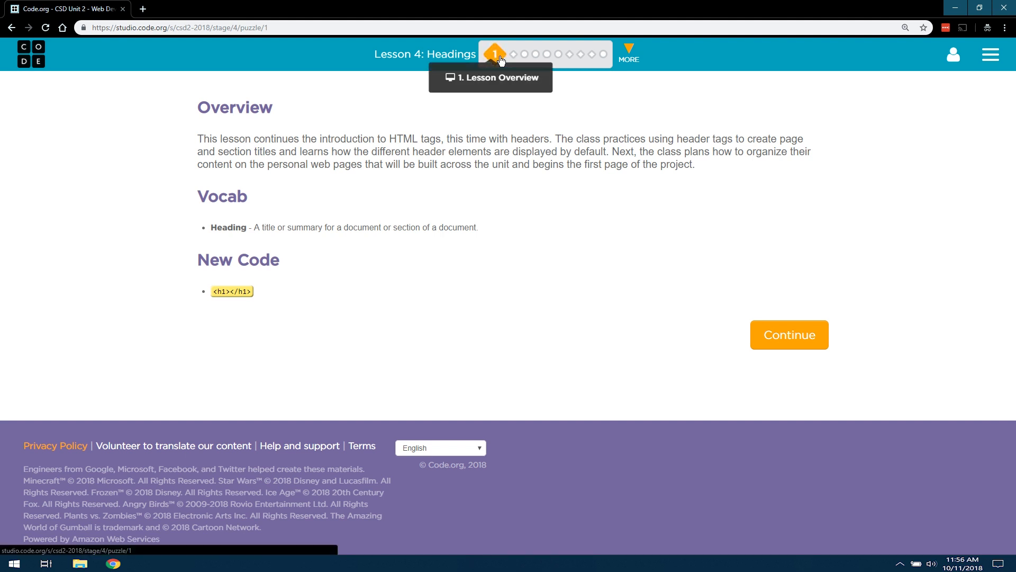
{"action": "mouse_move", "coordinate": [491, 184]}
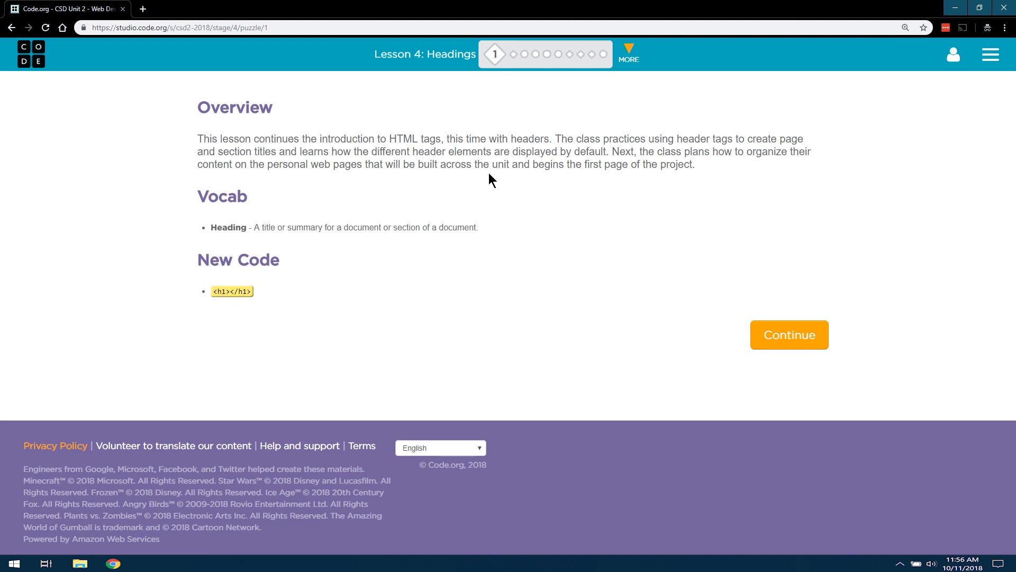
{"action": "mouse_move", "coordinate": [672, 143]}
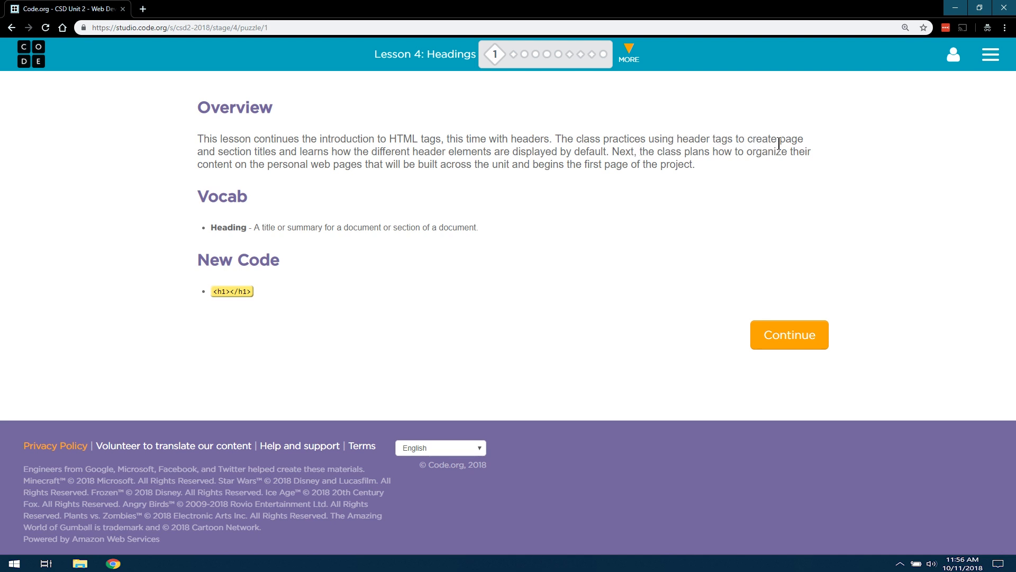
{"action": "mouse_move", "coordinate": [329, 168]}
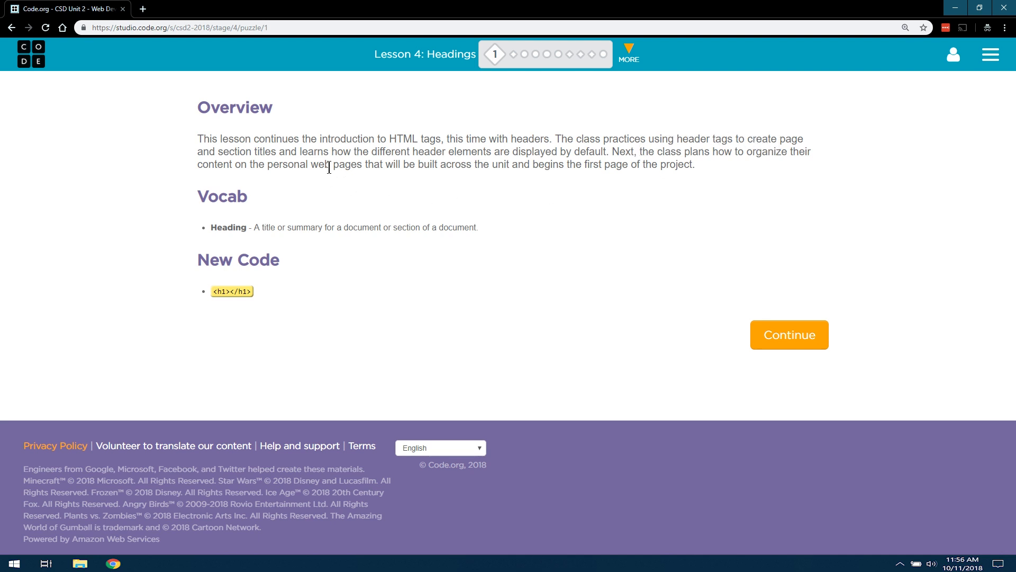
{"action": "mouse_move", "coordinate": [476, 164]}
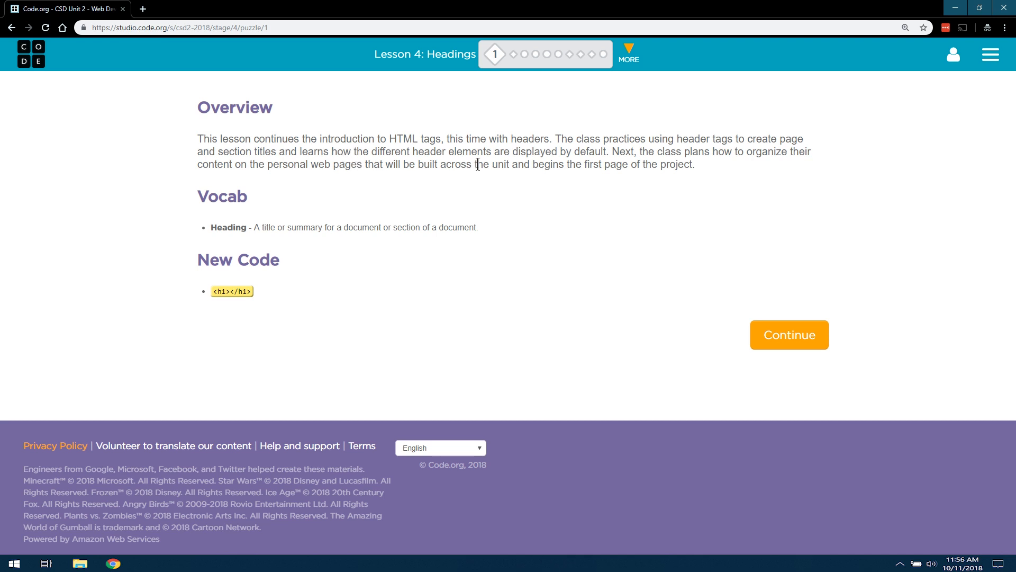
{"action": "mouse_move", "coordinate": [609, 153]}
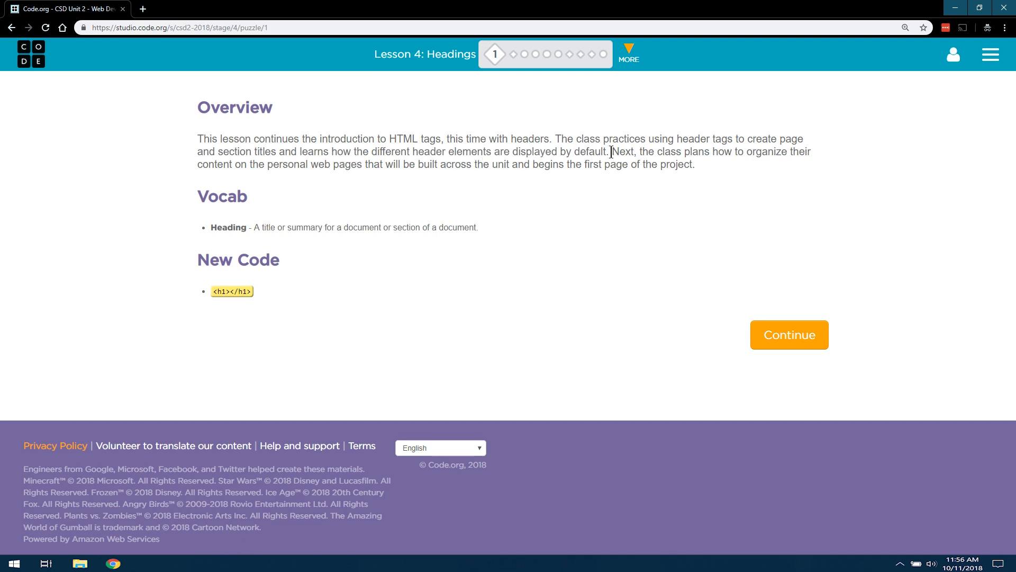
{"action": "mouse_move", "coordinate": [768, 157]}
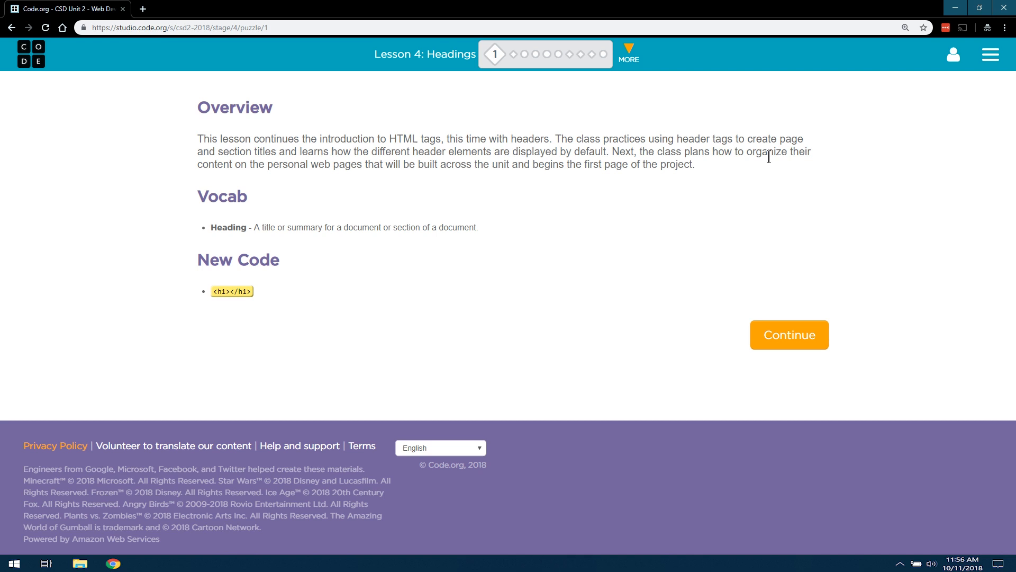
{"action": "mouse_move", "coordinate": [248, 170]}
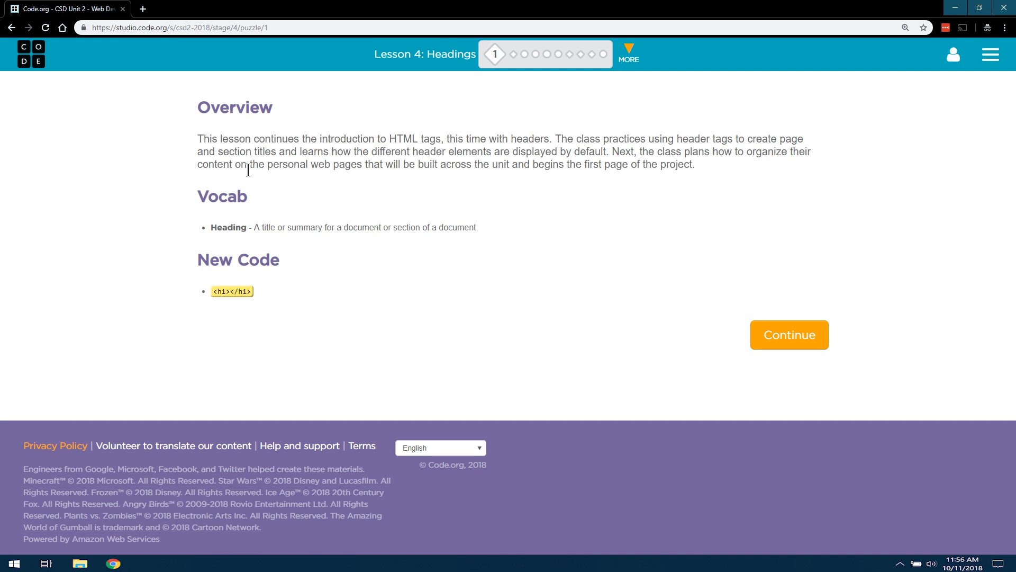
{"action": "mouse_move", "coordinate": [353, 170]}
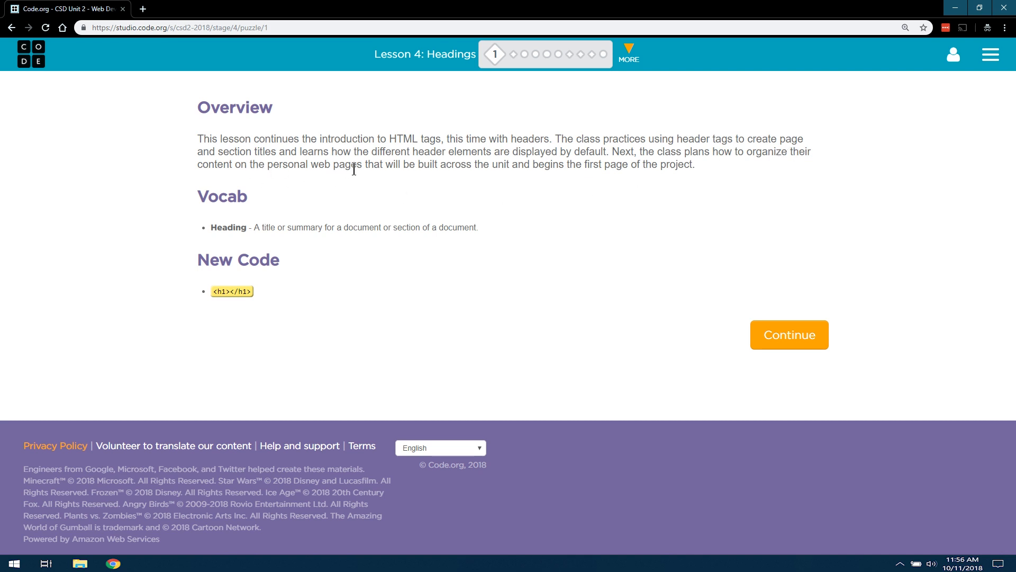
{"action": "mouse_move", "coordinate": [464, 193]}
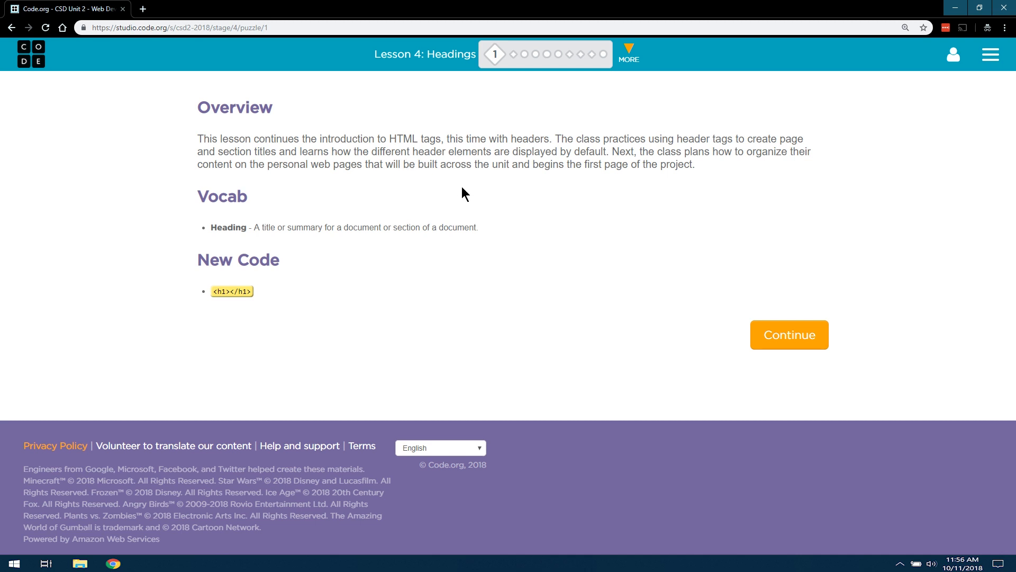
{"action": "mouse_move", "coordinate": [509, 187]}
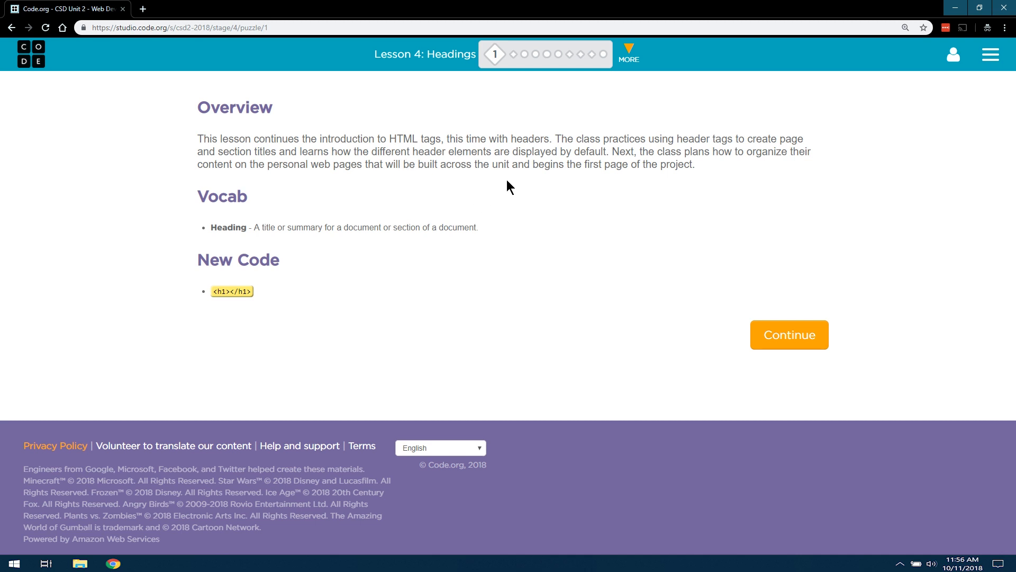
{"action": "mouse_move", "coordinate": [337, 243]}
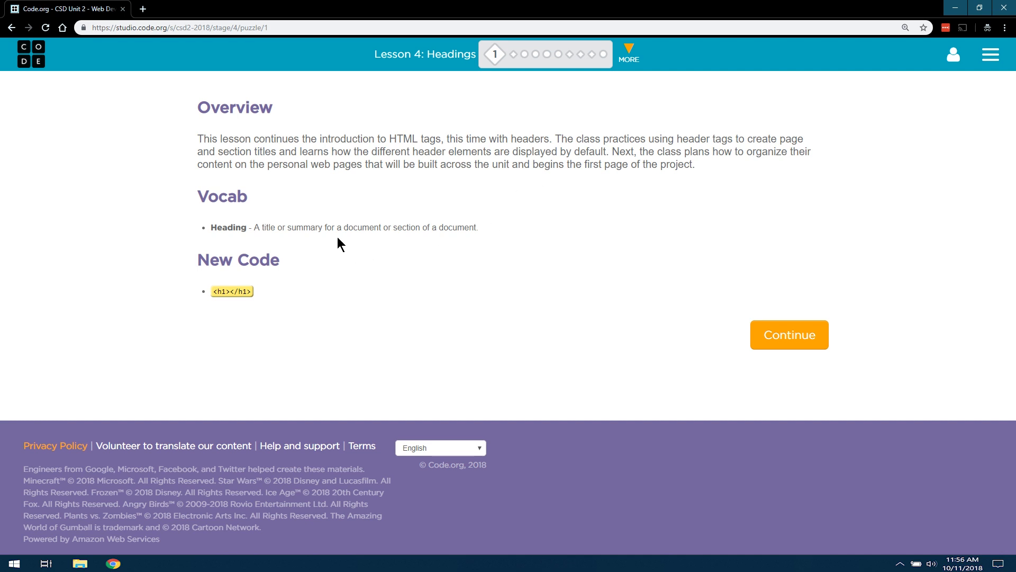
{"action": "mouse_move", "coordinate": [324, 239]}
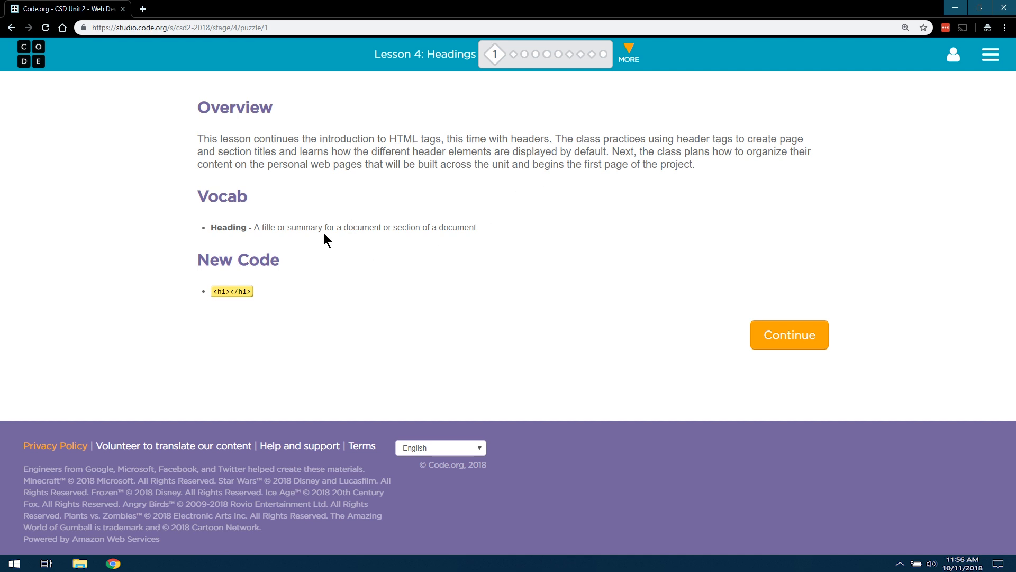
{"action": "mouse_move", "coordinate": [474, 232]}
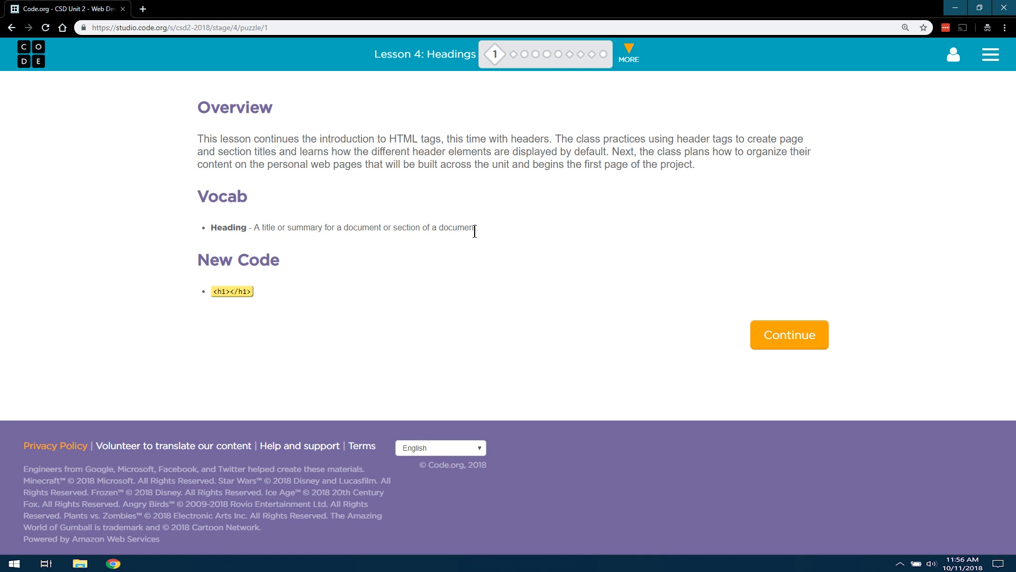
{"action": "mouse_move", "coordinate": [243, 196]}
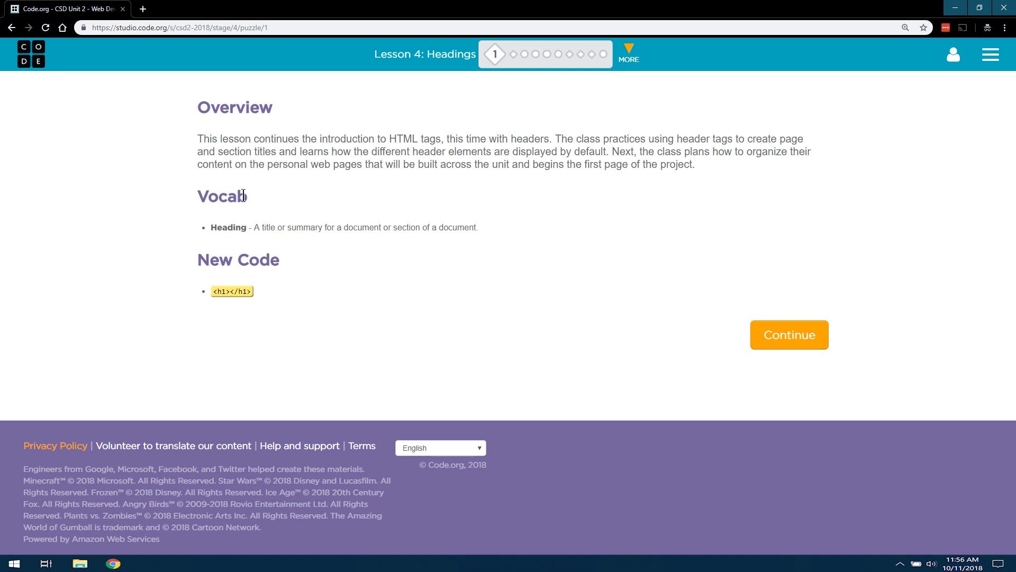
{"action": "mouse_move", "coordinate": [259, 276]}
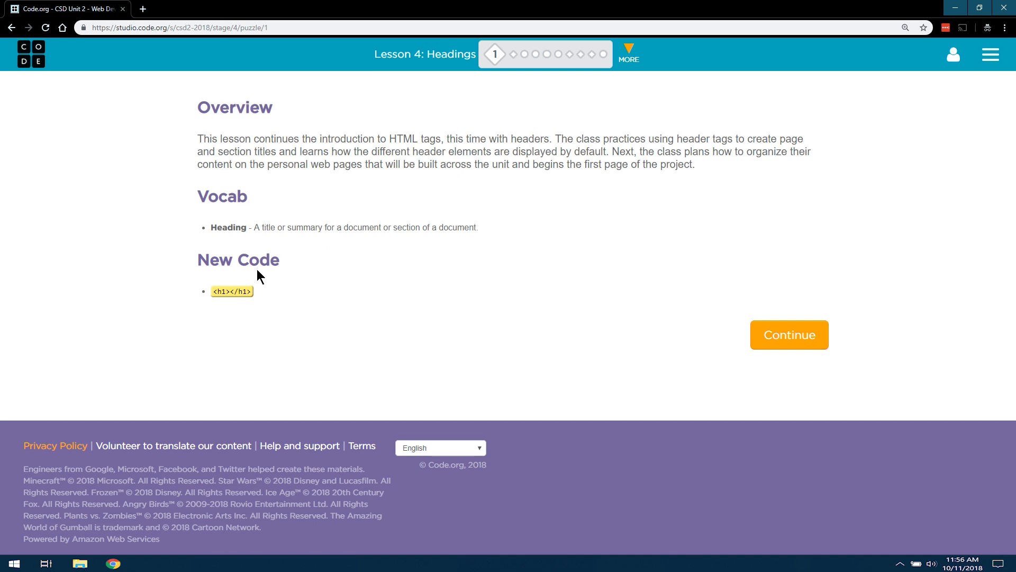
{"action": "mouse_move", "coordinate": [232, 292]}
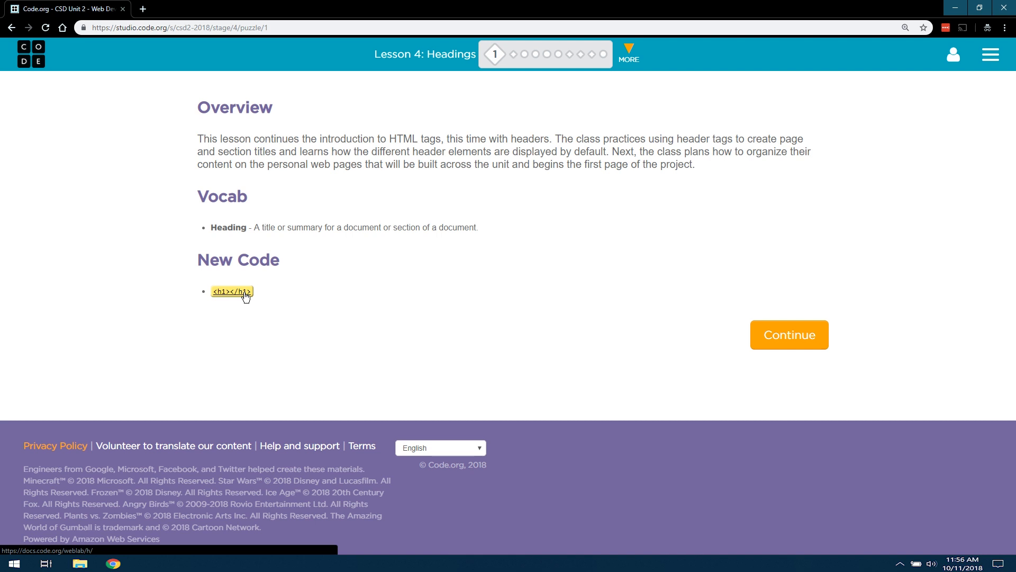
Open the h1 heading tag documentation and follow its link to the W3Schools h1–h6 page.
{"action": "left_click", "coordinate": [231, 290]}
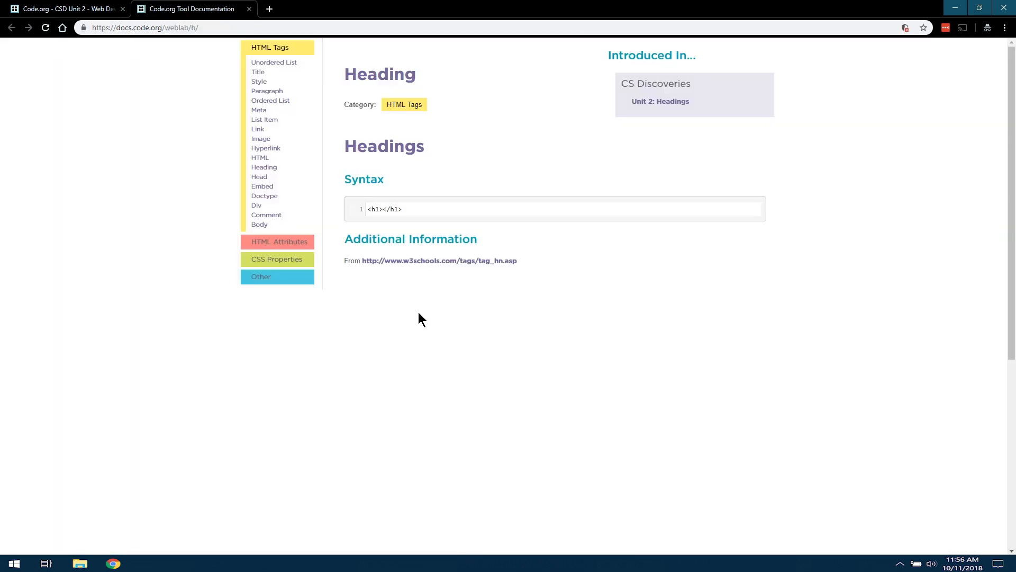
{"action": "mouse_move", "coordinate": [381, 82]}
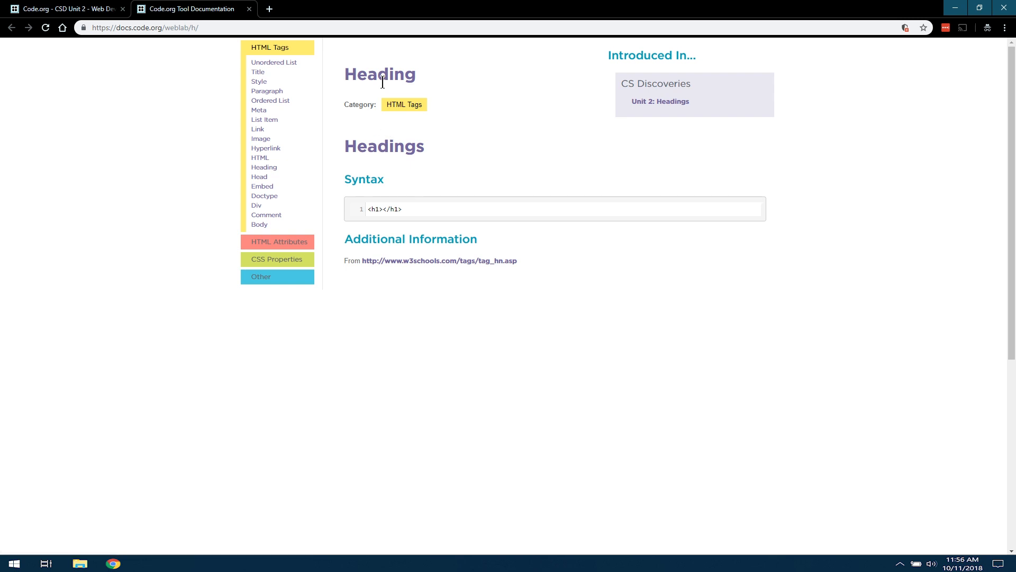
{"action": "mouse_move", "coordinate": [455, 263]}
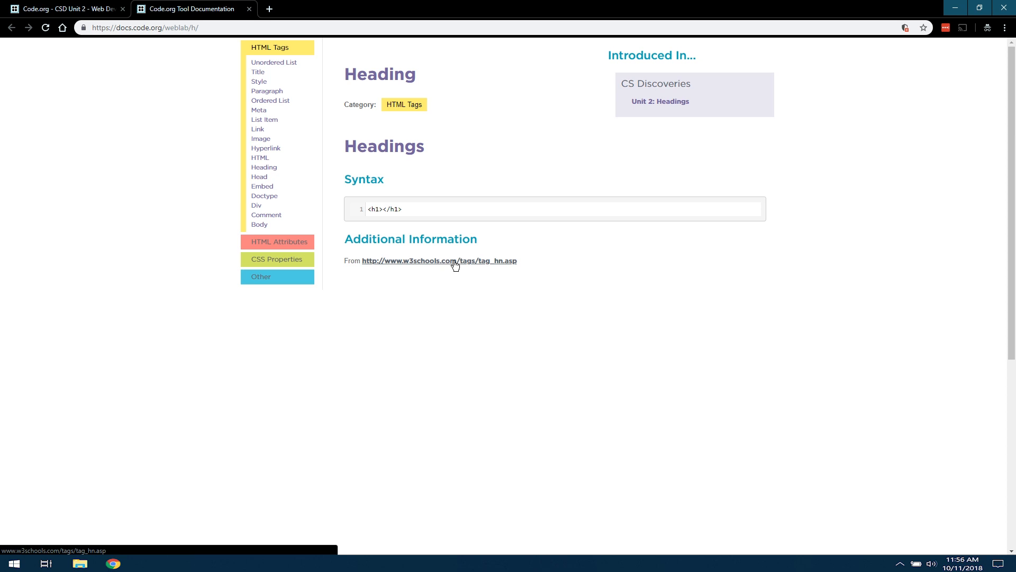
{"action": "left_click", "coordinate": [439, 261]}
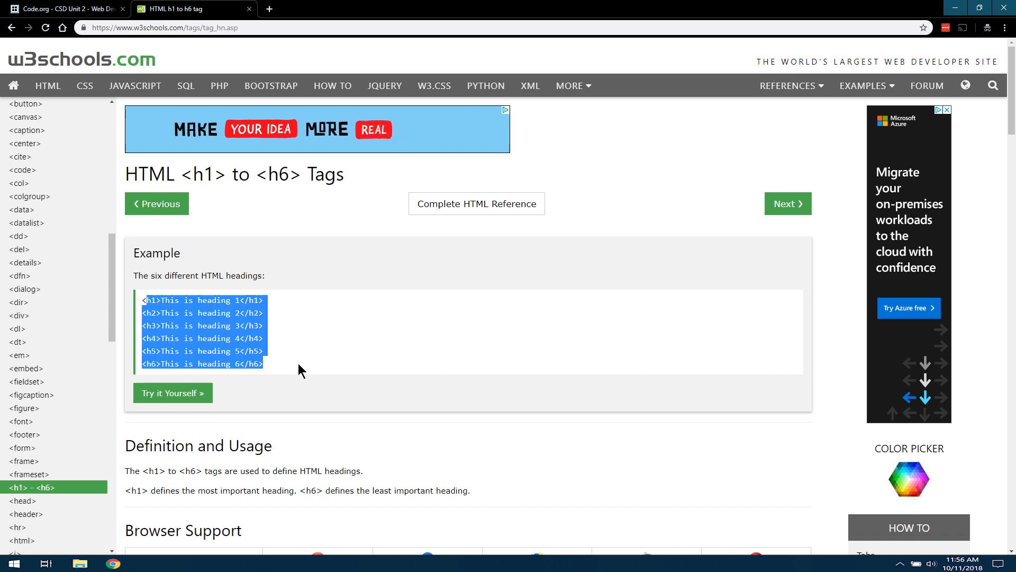
Run the six-headings example in the Tryit editor and highlight the smallest heading, h6.
{"action": "left_click", "coordinate": [172, 393]}
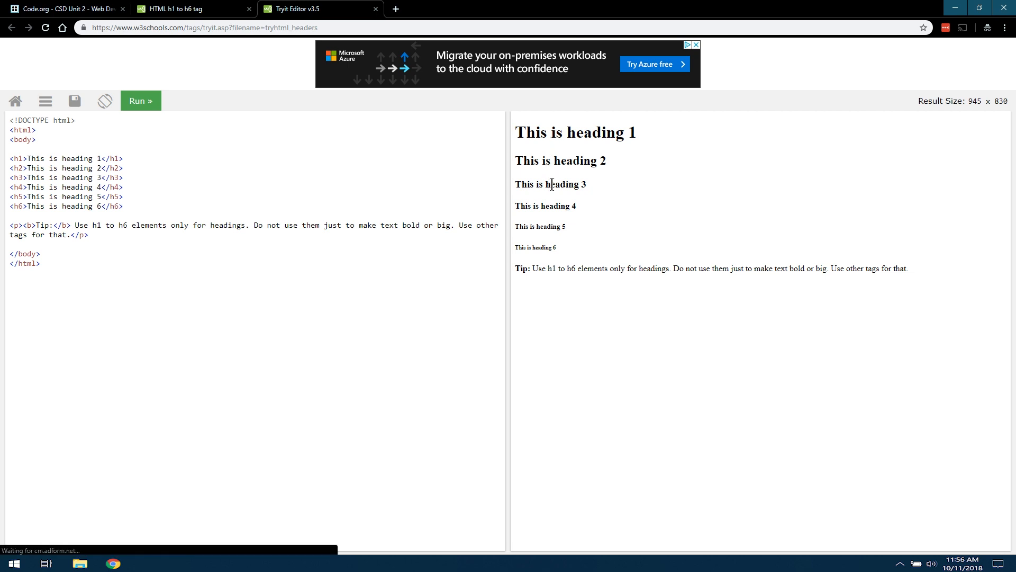
{"action": "mouse_move", "coordinate": [537, 248]}
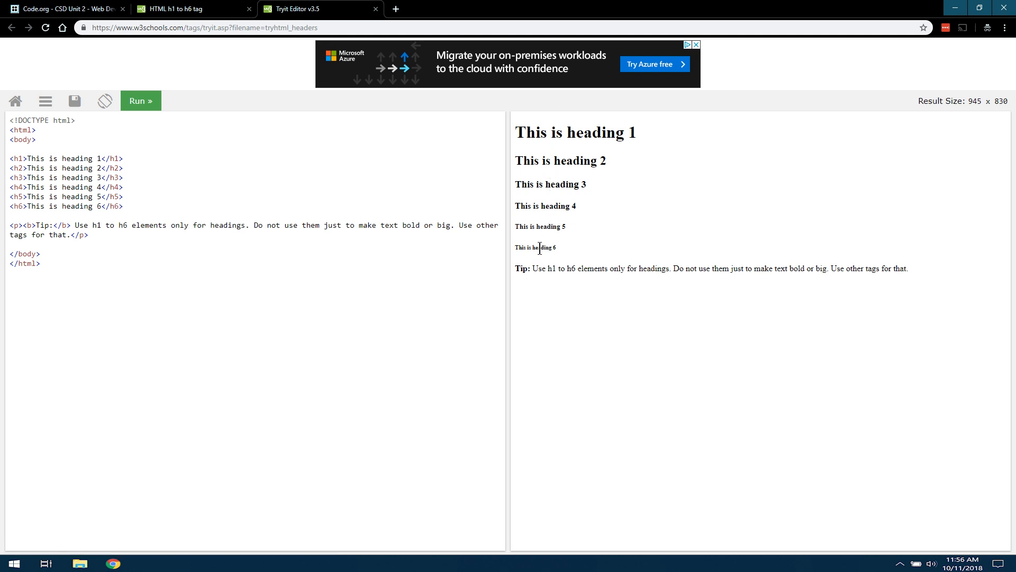
{"action": "double_click", "coordinate": [535, 247]}
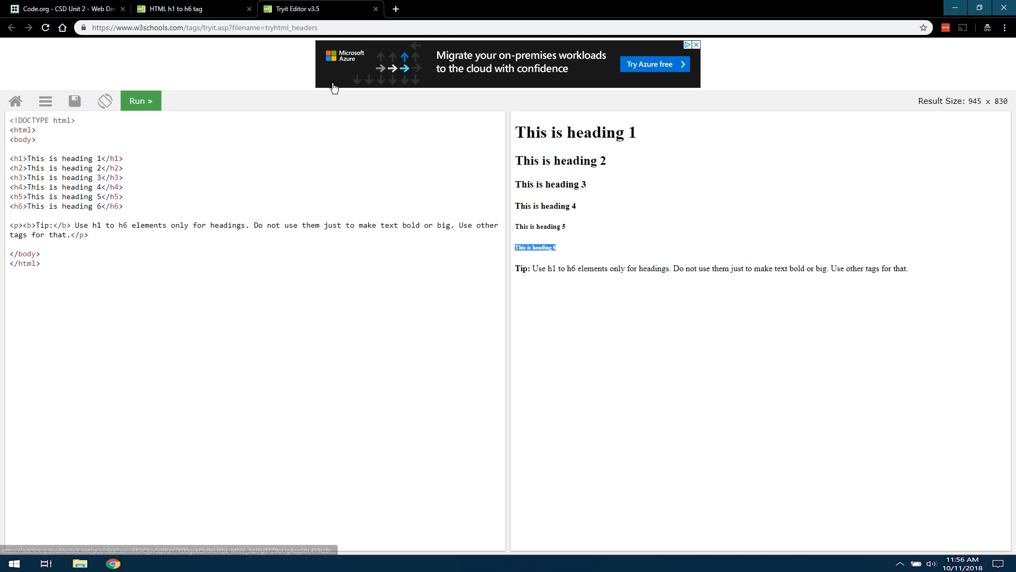
{"action": "mouse_move", "coordinate": [386, 13]}
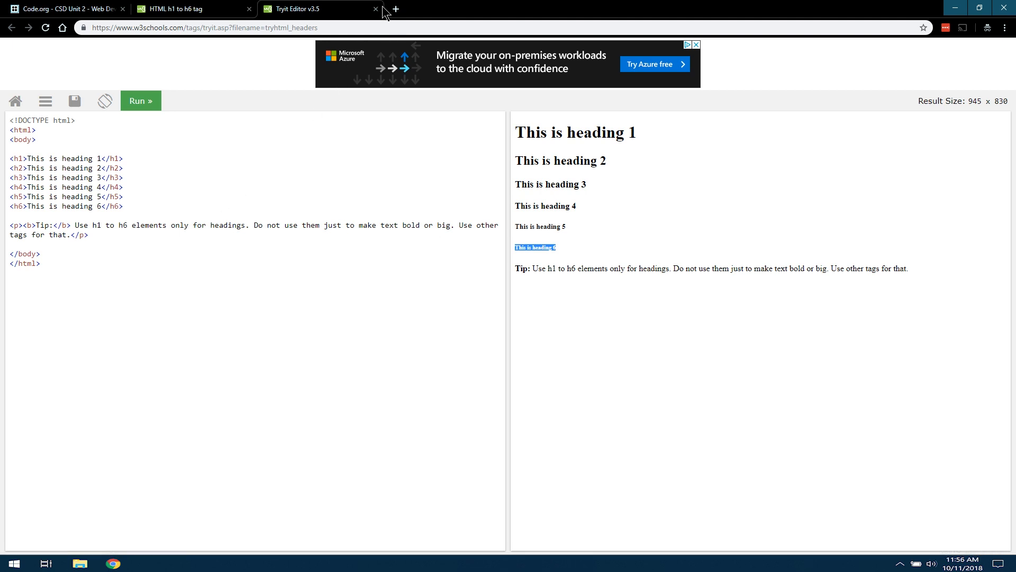
Close the Tryit Editor tab to get back to the Lesson 4: Headings overview.
{"action": "left_click", "coordinate": [375, 9]}
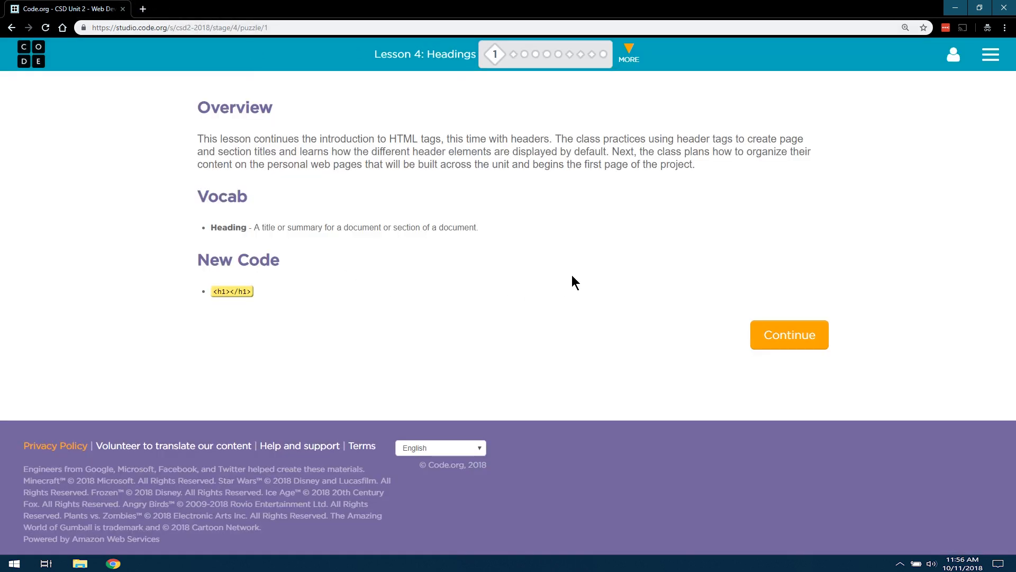
{"action": "mouse_move", "coordinate": [494, 54]}
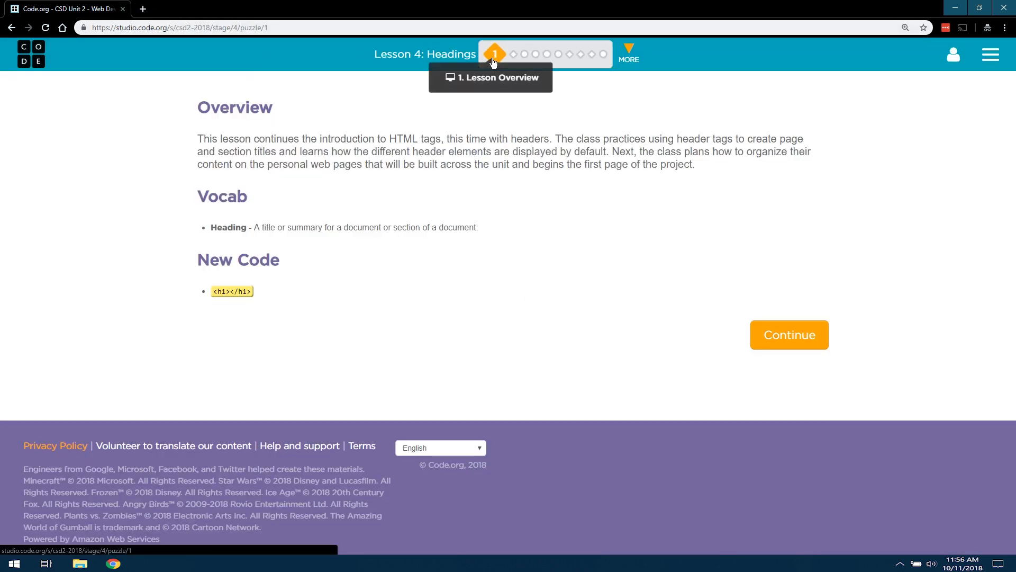
{"action": "mouse_move", "coordinate": [762, 281]}
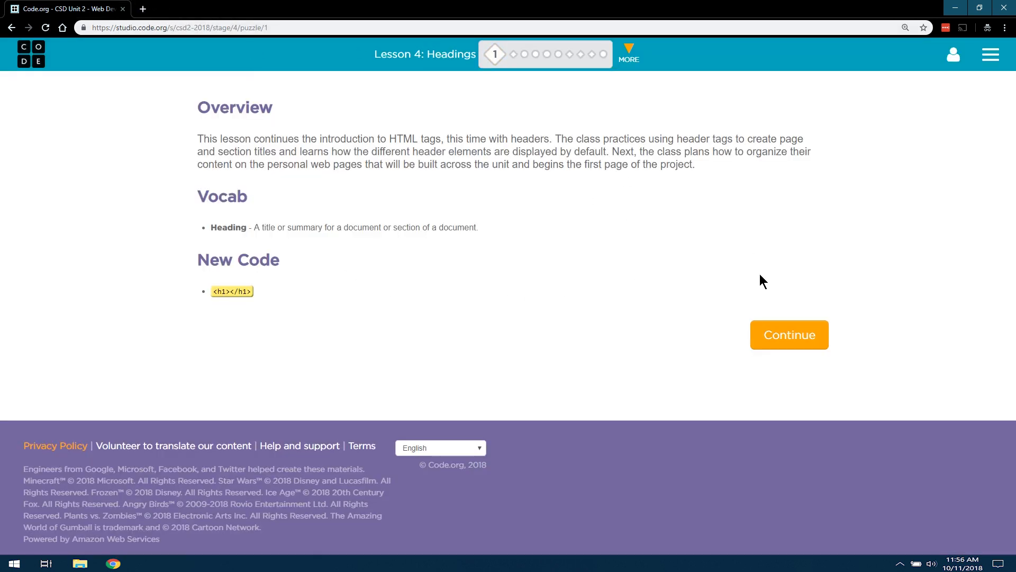